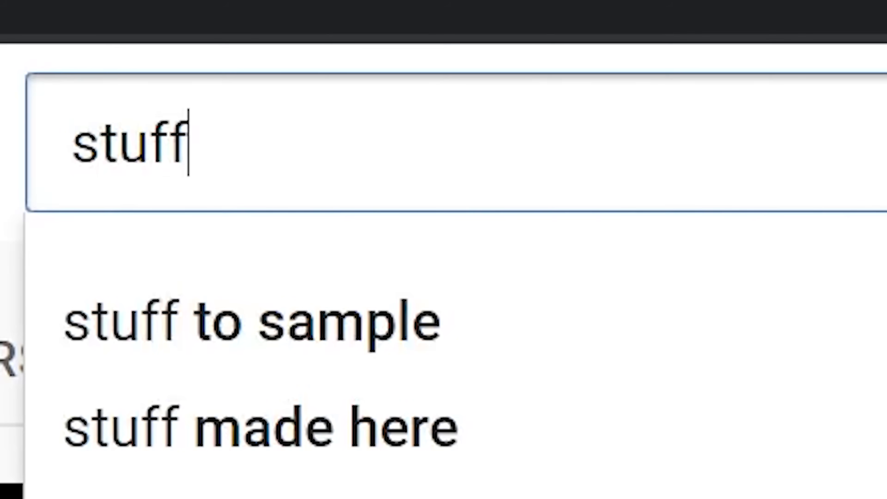
# Search YouTube for 'stuff to sample' playlists and scroll through the results.
pyautogui.write('to samp')
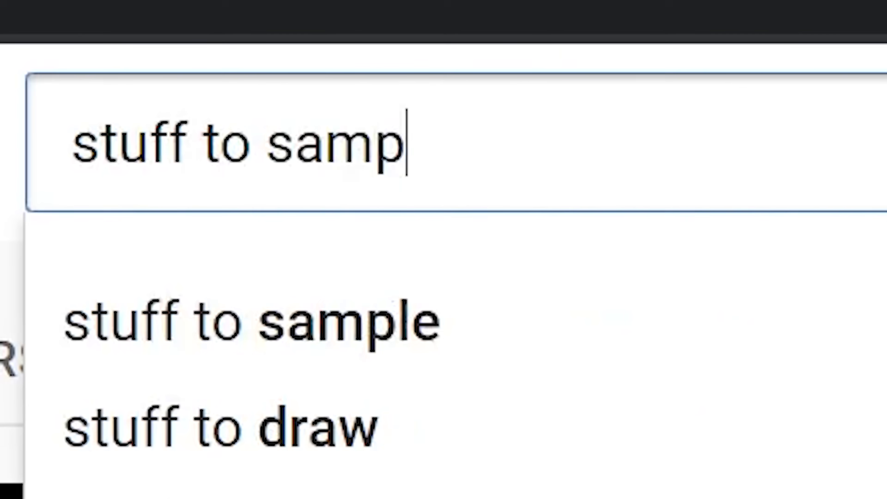
pyautogui.click(249, 322)
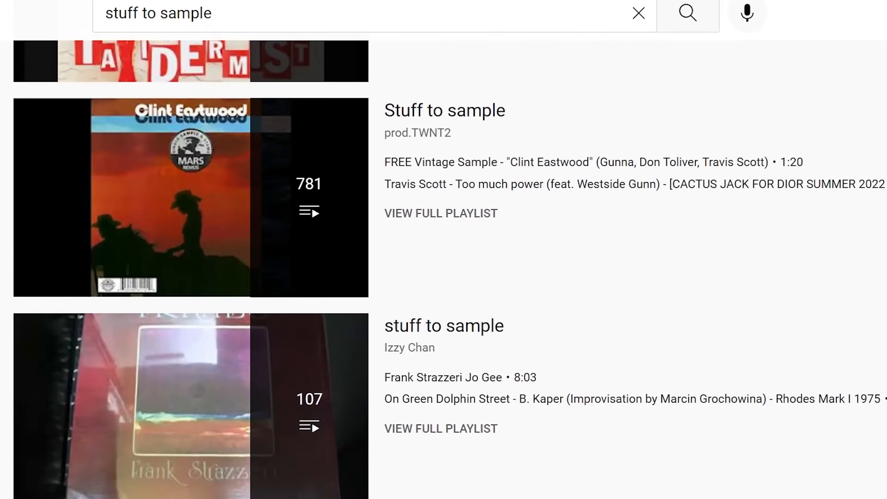
pyautogui.scroll(-3)
pyautogui.write('sample packs')
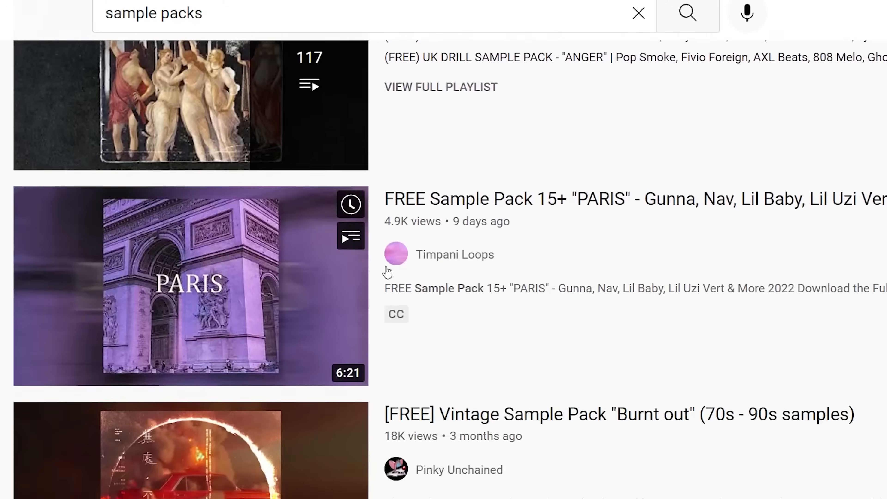
pyautogui.scroll(-3)
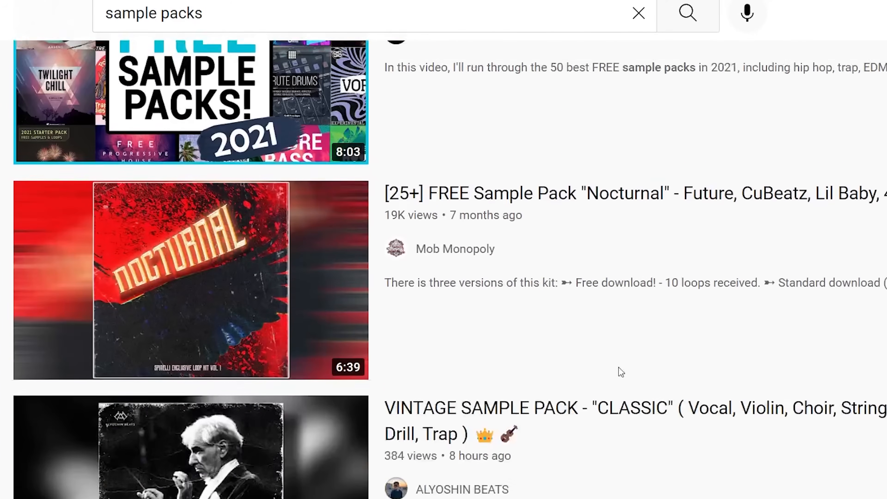
pyautogui.scroll(-3)
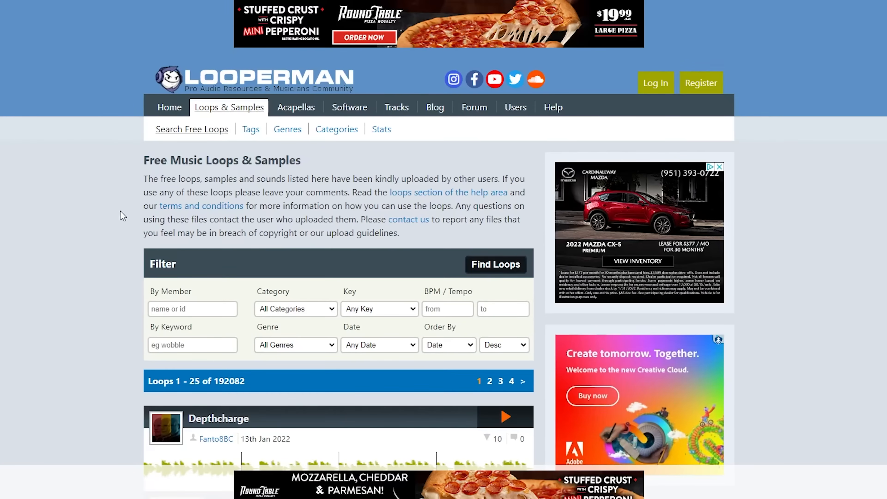
# Scroll down through Looperman's free loop and sample listings.
pyautogui.scroll(-3)
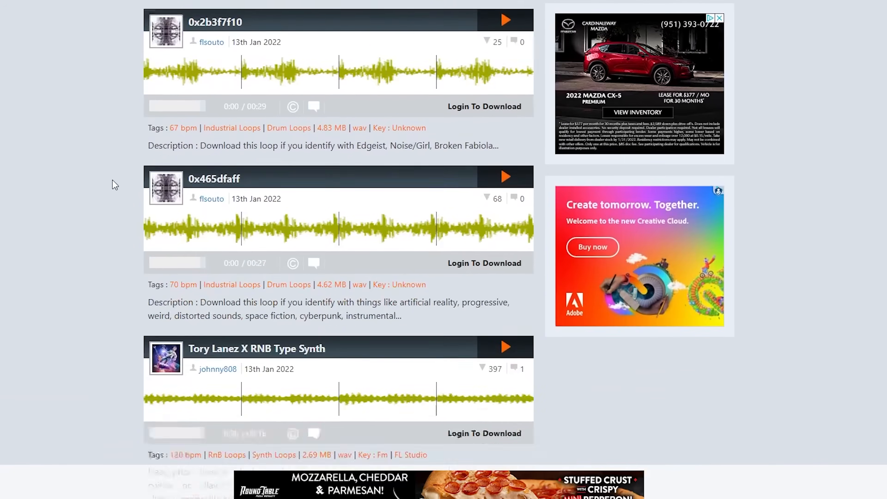
pyautogui.scroll(-3)
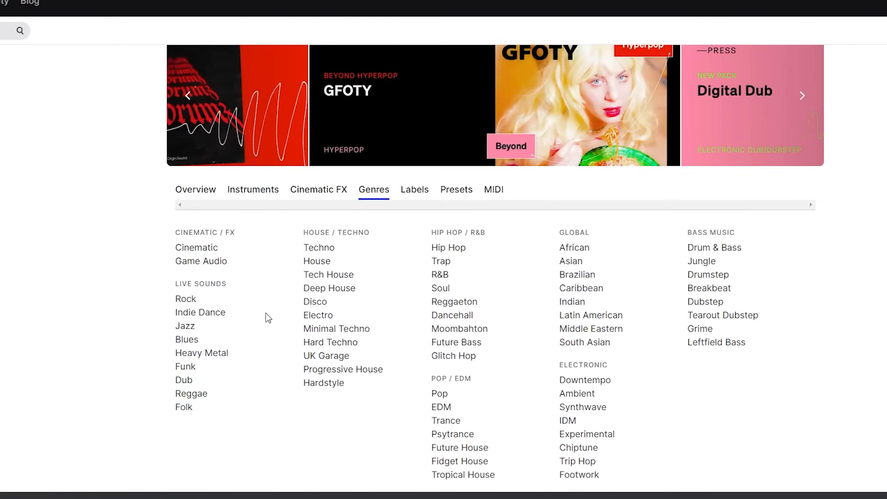
pyautogui.moveTo(705, 302)
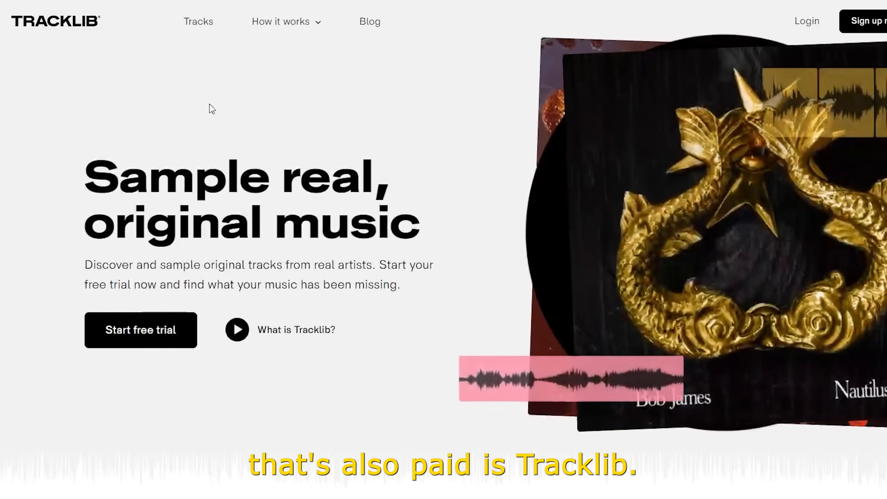
# Scroll Tracklib's landing page down to the 'Clear and sample' subscription section.
pyautogui.scroll(-3)
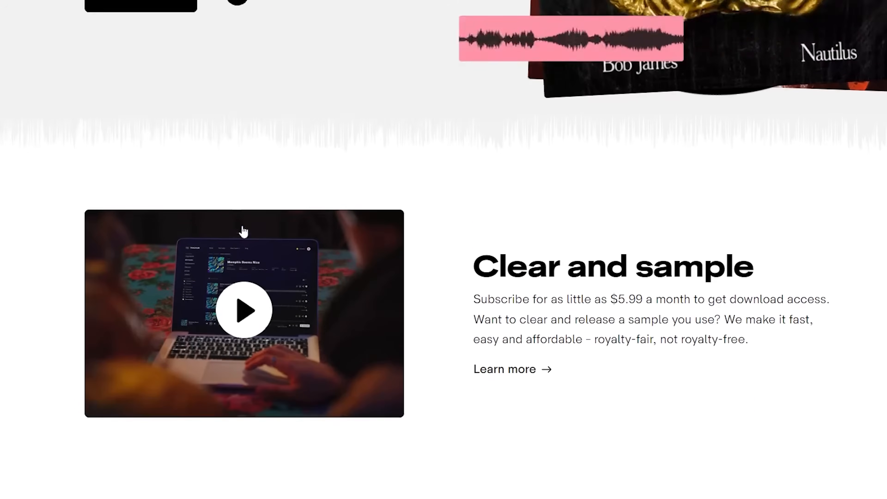
pyautogui.scroll(-3)
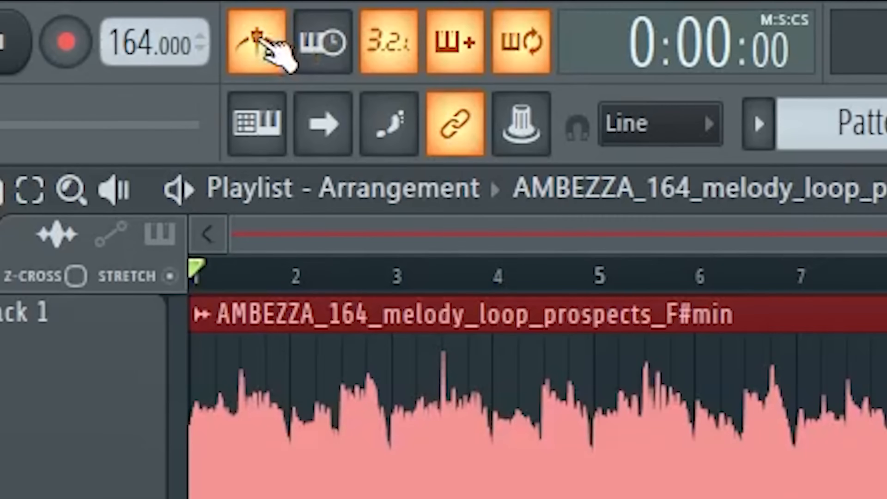
pyautogui.moveTo(305, 50)
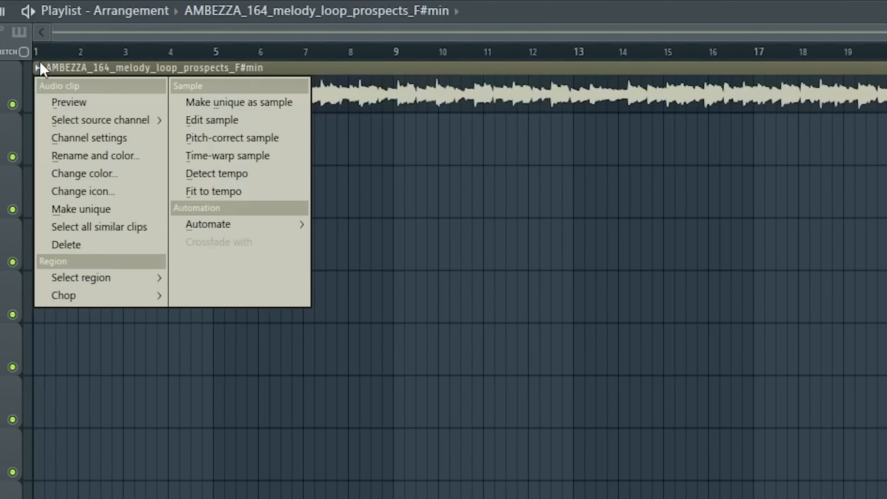
pyautogui.moveTo(237, 173)
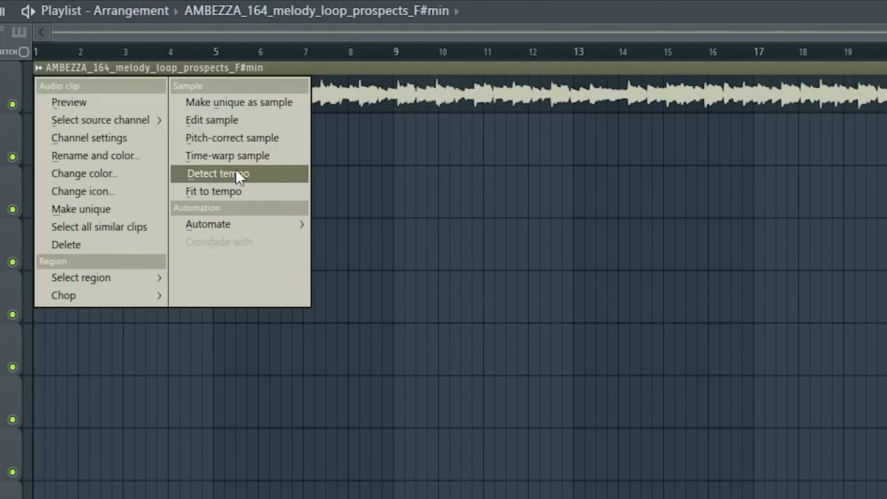
# Detect the melody loop's tempo in the 100–200 BPM range, confirming about 164 BPM.
pyautogui.click(218, 174)
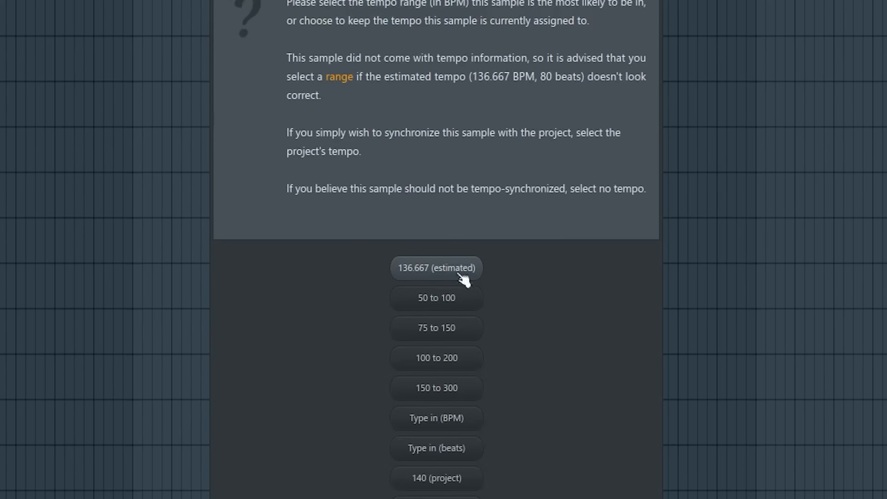
pyautogui.moveTo(446, 388)
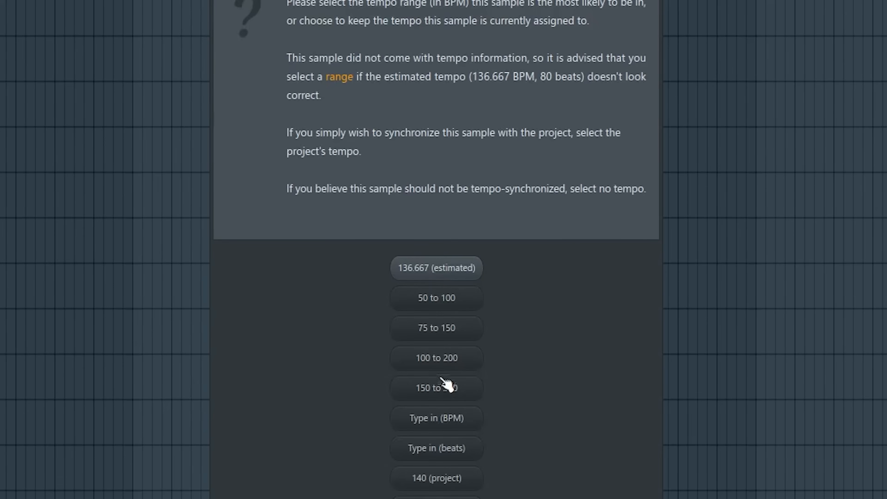
pyautogui.moveTo(418, 373)
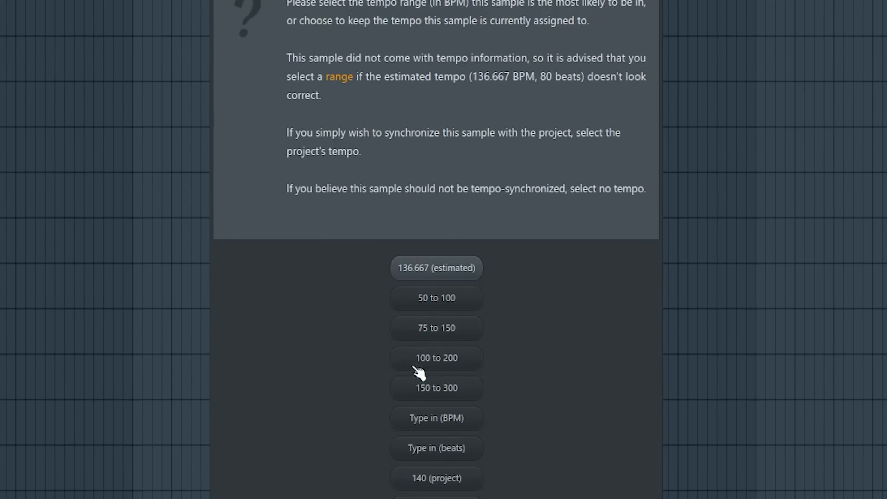
pyautogui.moveTo(430, 366)
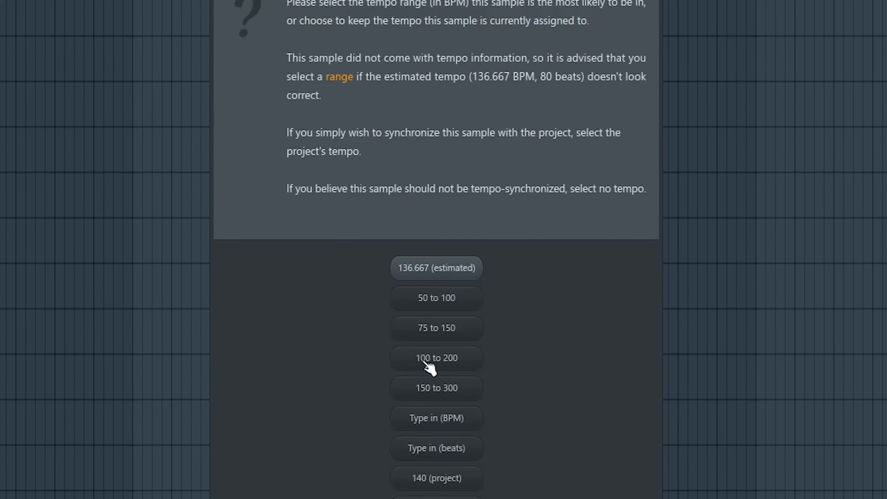
pyautogui.moveTo(446, 368)
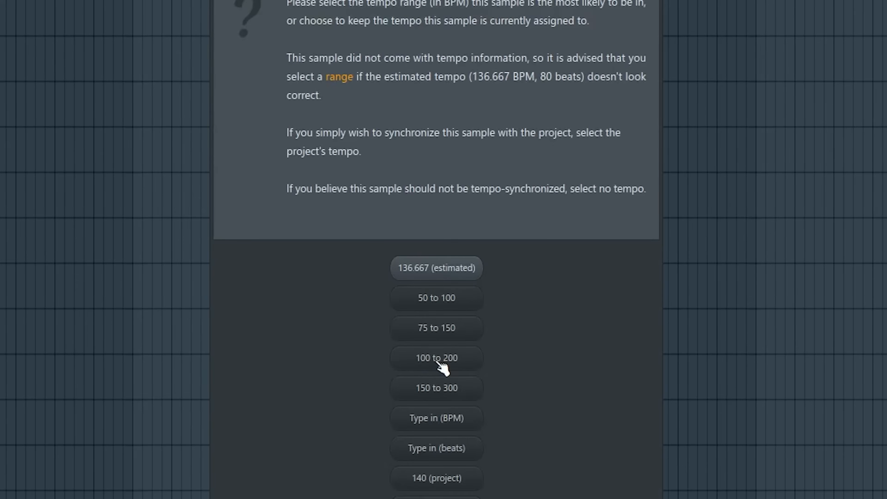
pyautogui.click(436, 358)
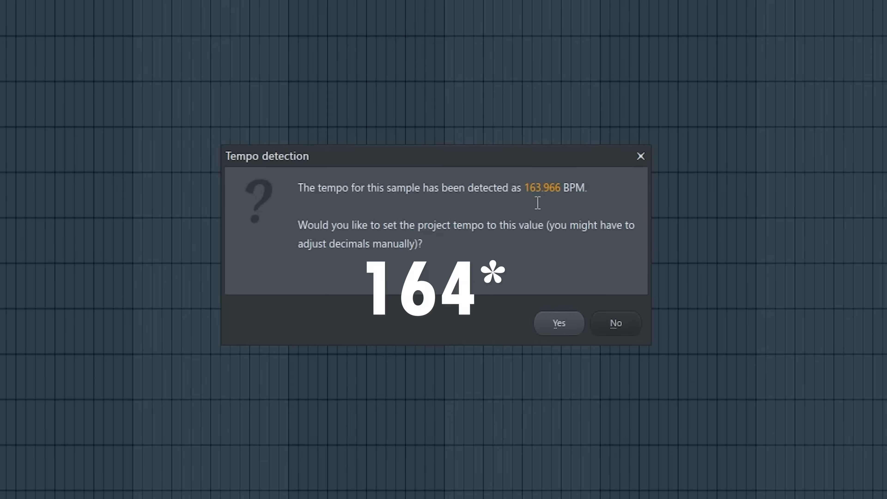
pyautogui.click(616, 323)
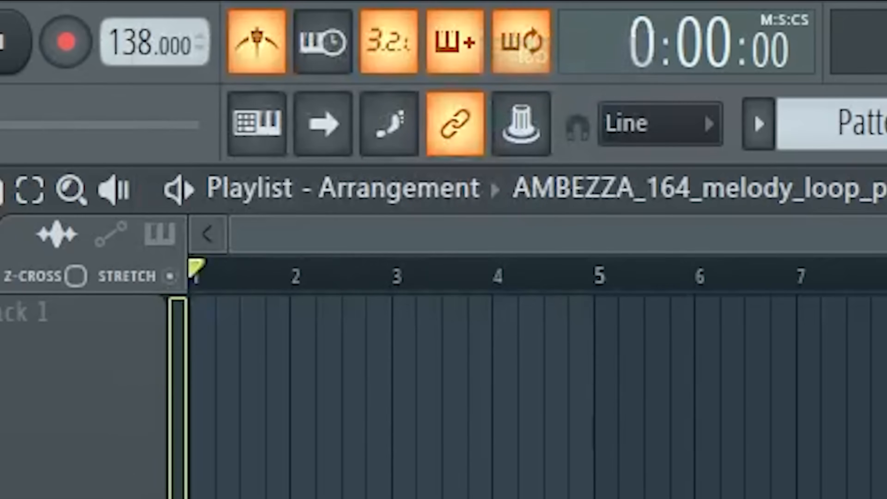
# Consolidate the melody loop clip from the Playlist's clip menu.
pyautogui.click(321, 40)
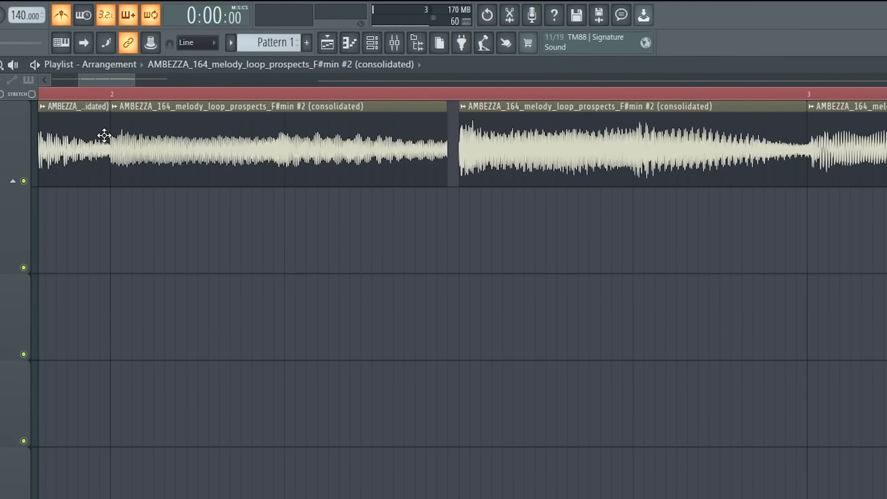
# Move a chopped piece of the melody loop along the Playlist.
pyautogui.moveTo(105, 136); pyautogui.dragTo(144, 147)
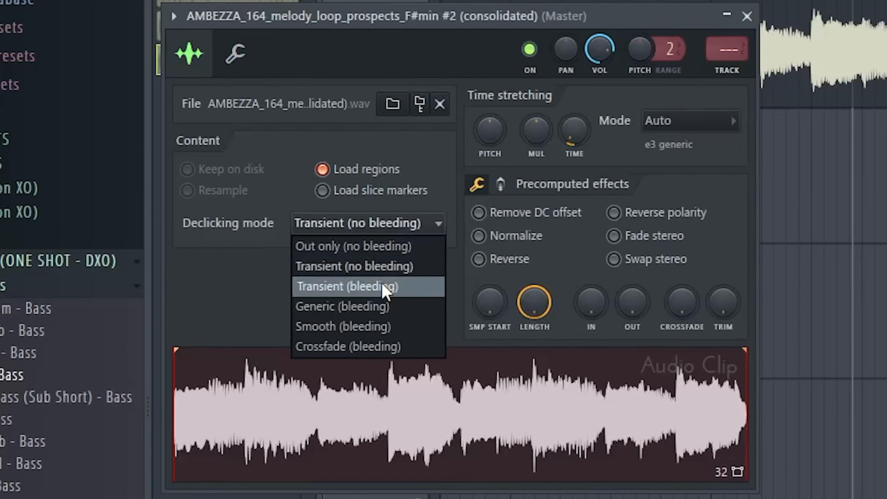
# Set the consolidated melody sample's declicking mode to Transient (bleeding).
pyautogui.click(343, 326)
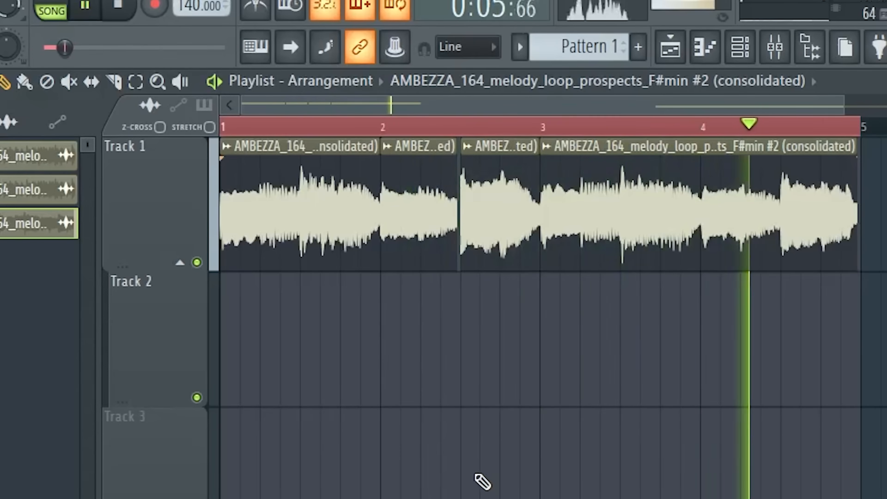
pyautogui.click(85, 8)
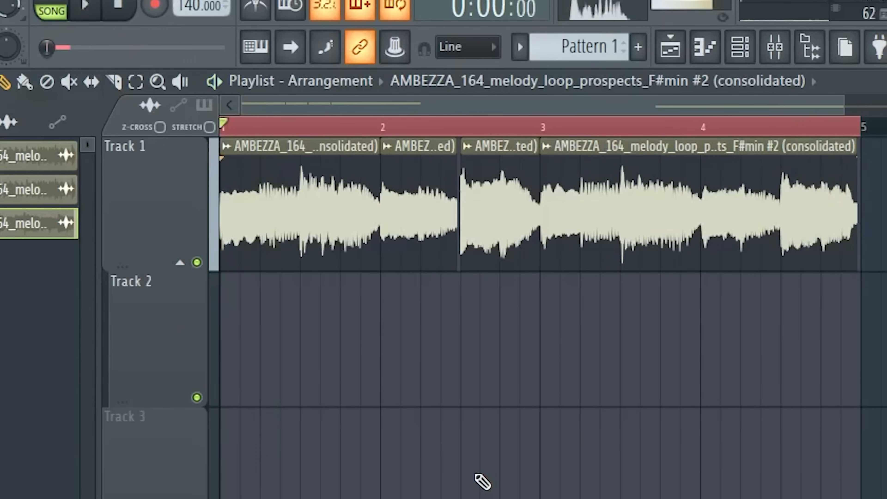
pyautogui.click(83, 7)
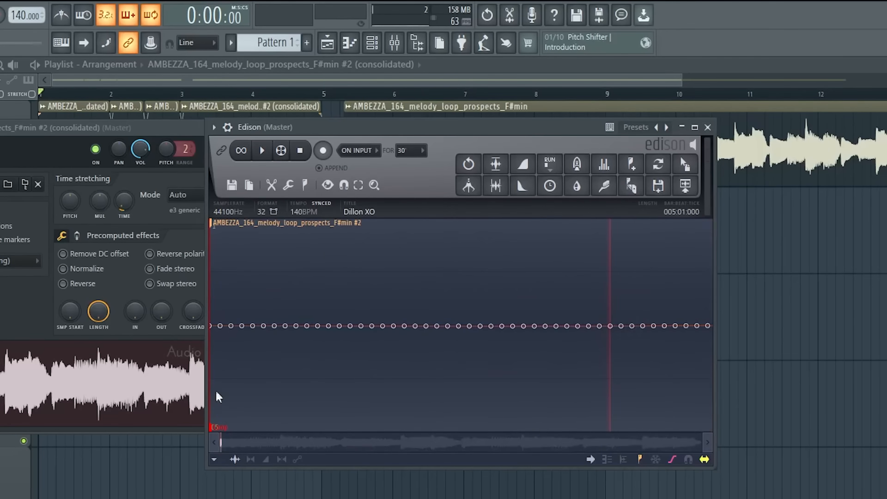
pyautogui.moveTo(226, 333)
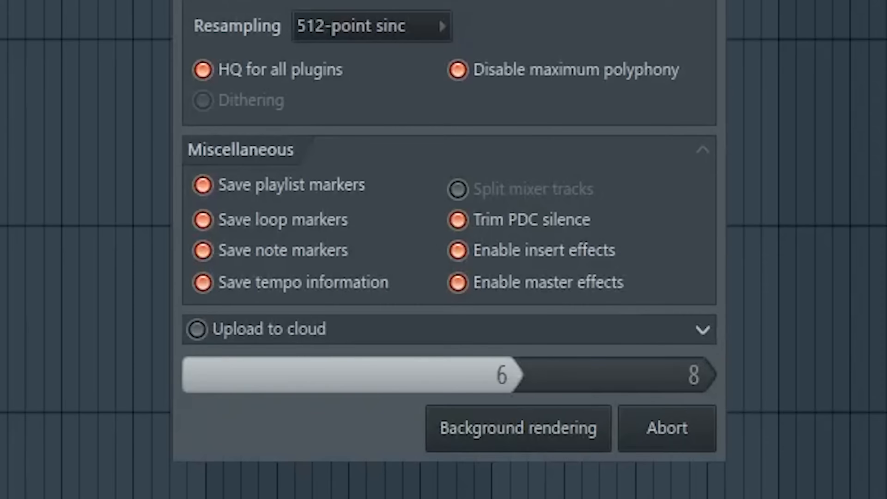
# Finish the Consolidate render into a single melody audio clip on Track 1.
pyautogui.click(665, 428)
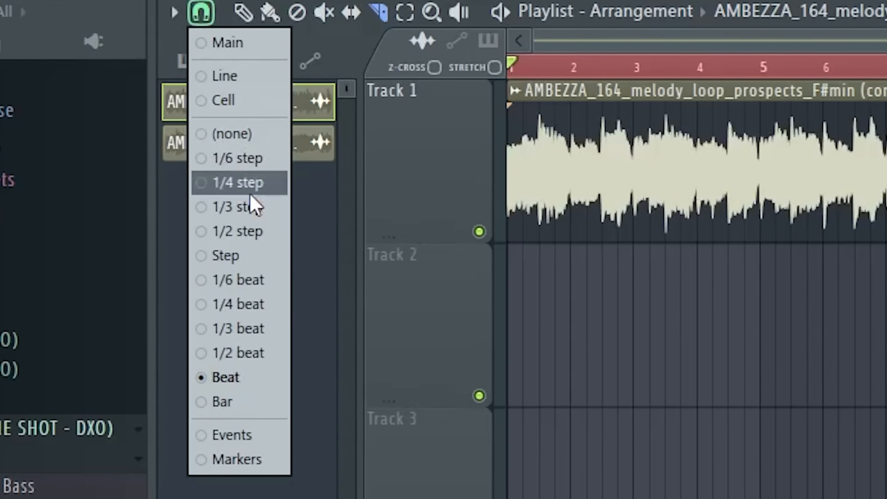
pyautogui.moveTo(238, 353)
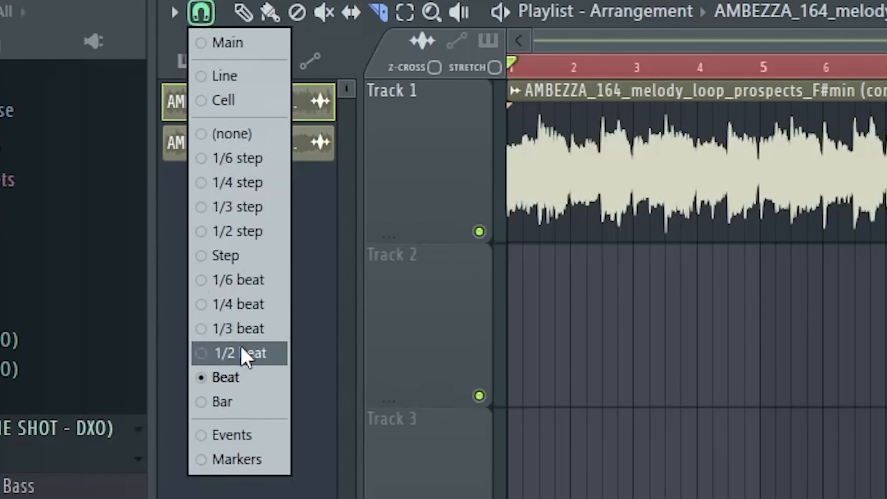
# Set Playlist snap to 1/2 beat and play back the six chopped melody pieces.
pyautogui.click(237, 352)
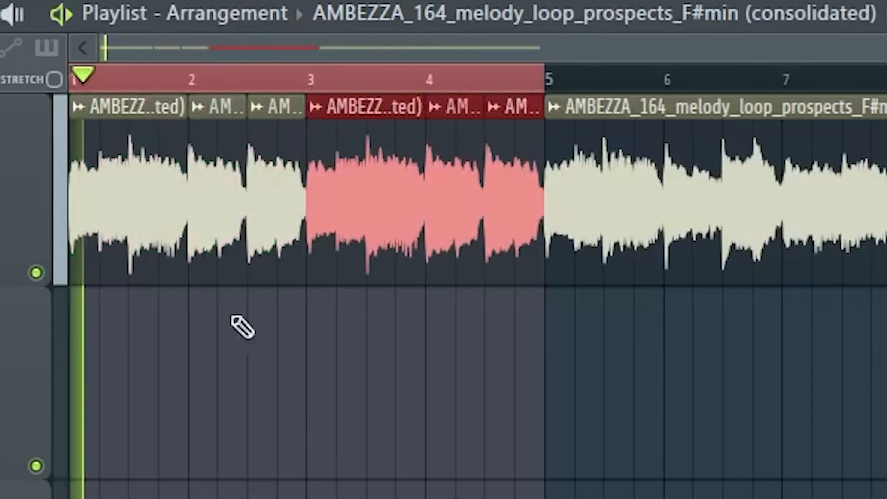
pyautogui.click(217, 76)
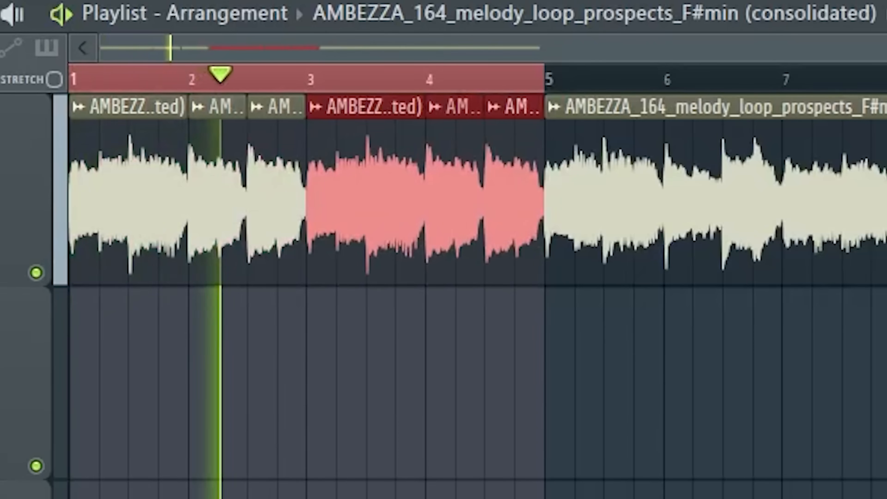
pyautogui.click(357, 75)
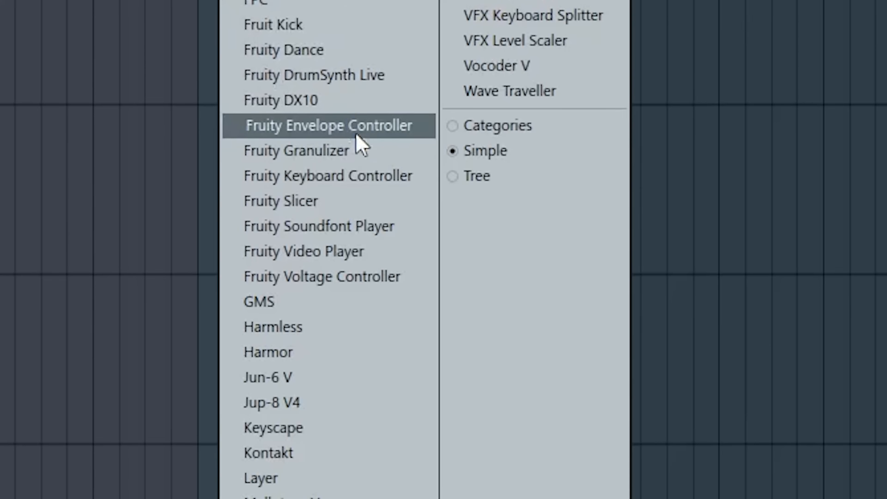
# Add a Fruity Slicer instrument from the plugin list.
pyautogui.click(280, 200)
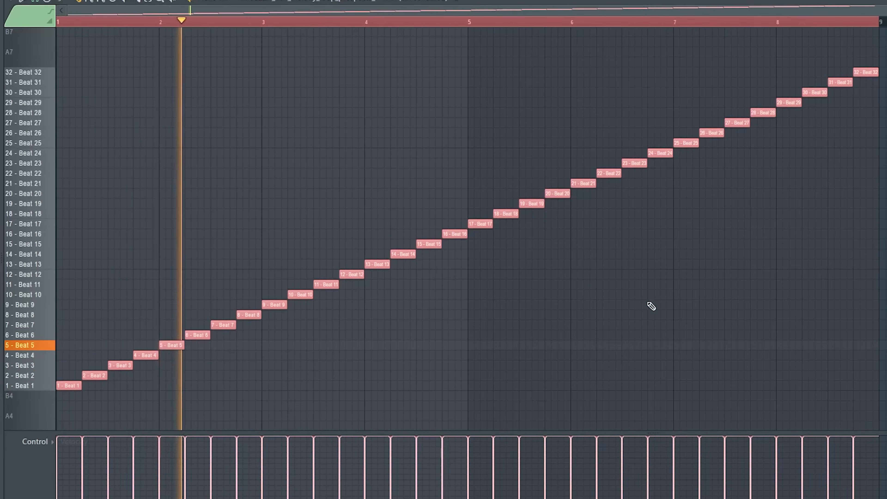
# Play the 32-slice melody pattern from the transport and bring the Fruity Slicer window into view.
pyautogui.click(298, 22)
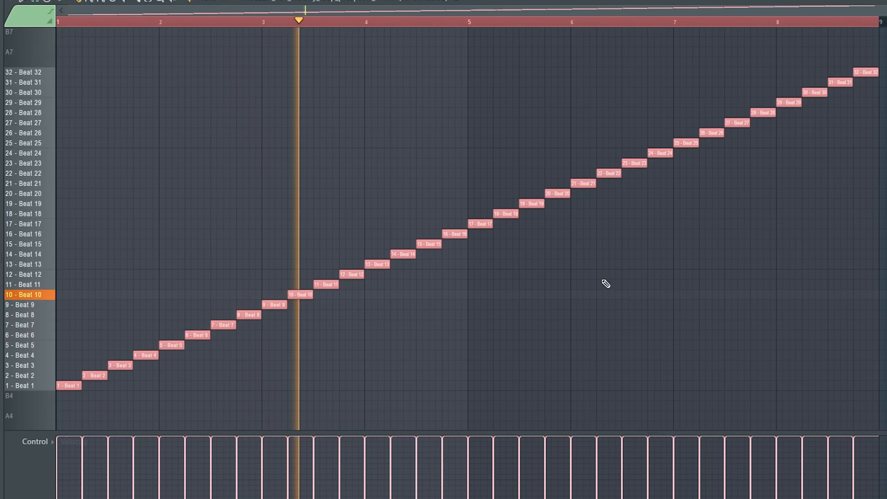
pyautogui.click(420, 21)
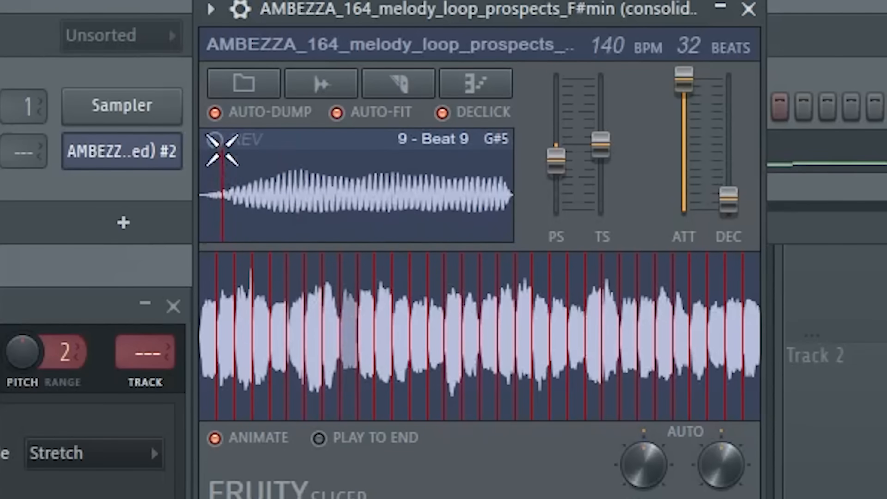
pyautogui.scroll(-3)
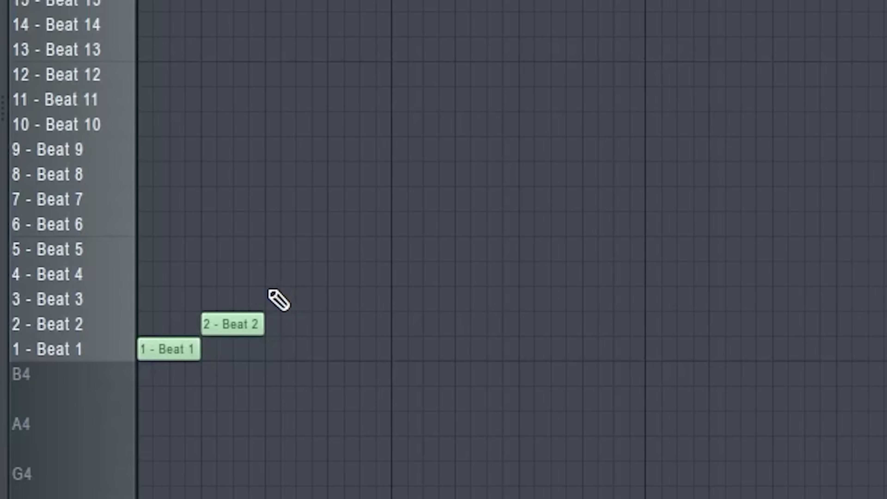
# Draw the slice notes in a new order (Beat 1, 2, 6, 5, 8, 3...) with the pencil tool.
pyautogui.click(295, 299)
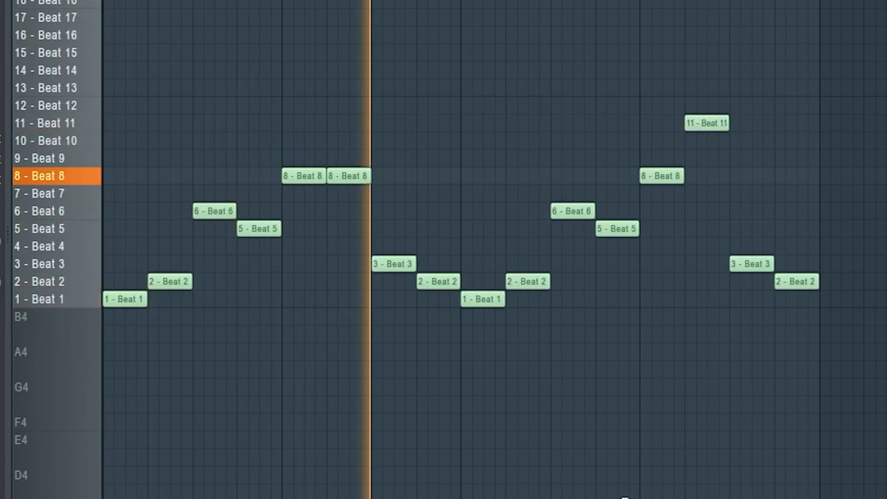
pyautogui.click(51, 212)
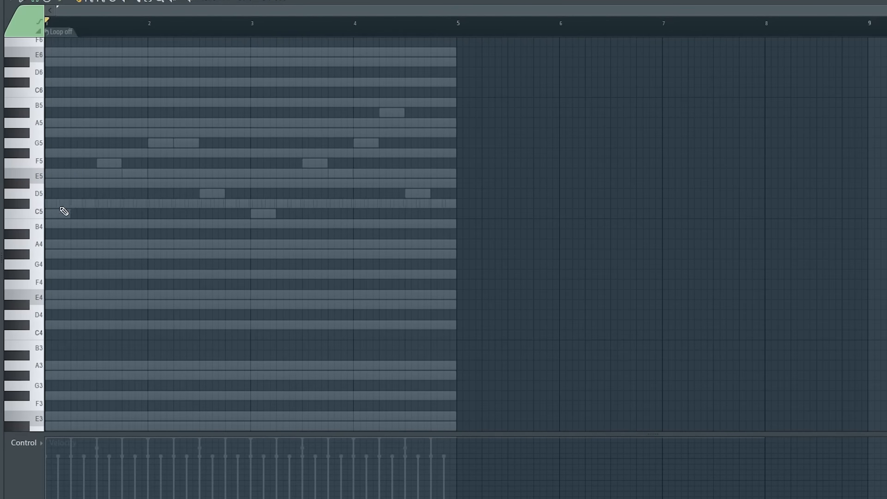
# Draw C#5 bass notes at bars one and two, then move the bar-two note to A5 and settle it on G#5.
pyautogui.click(62, 203)
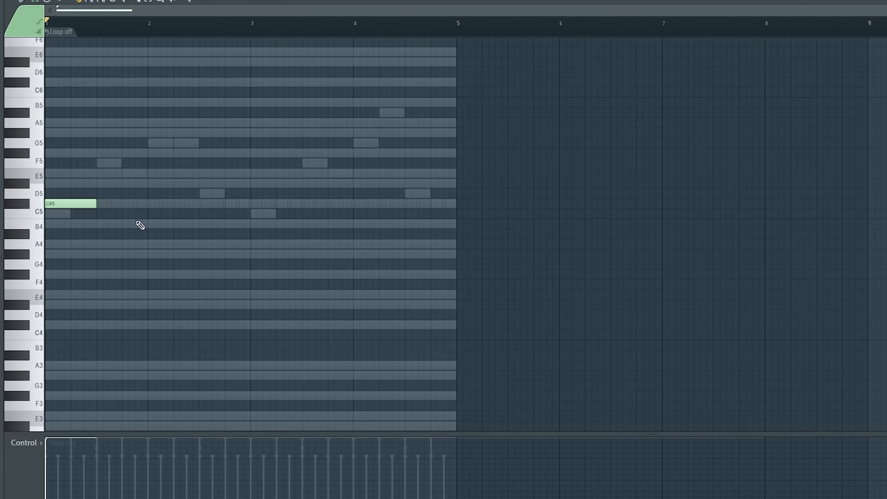
pyautogui.moveTo(79, 243)
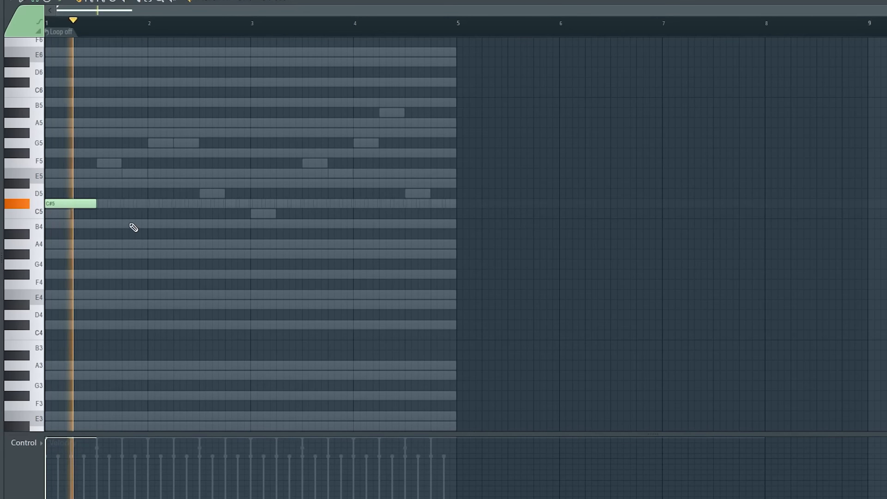
pyautogui.click(198, 203)
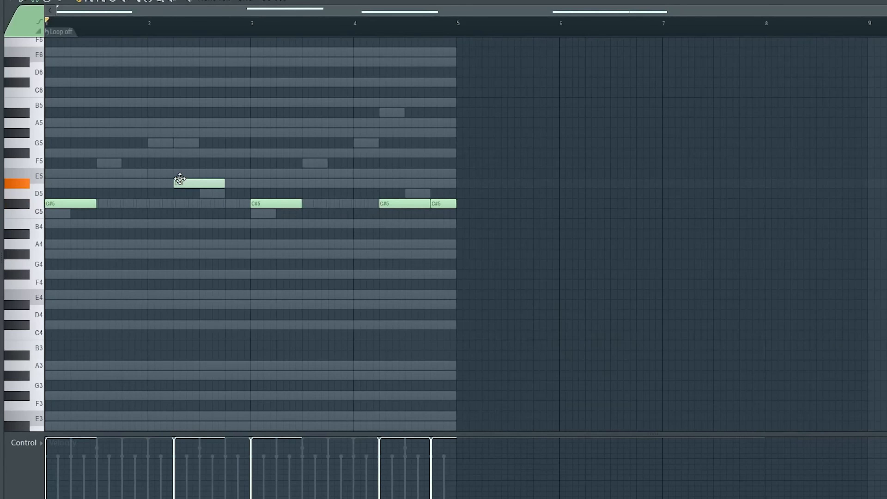
pyautogui.moveTo(198, 182); pyautogui.dragTo(198, 122)
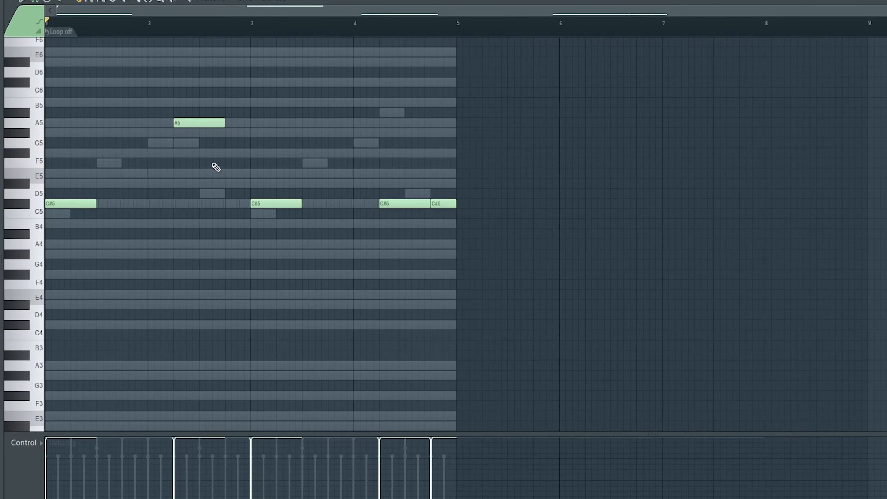
pyautogui.click(117, 20)
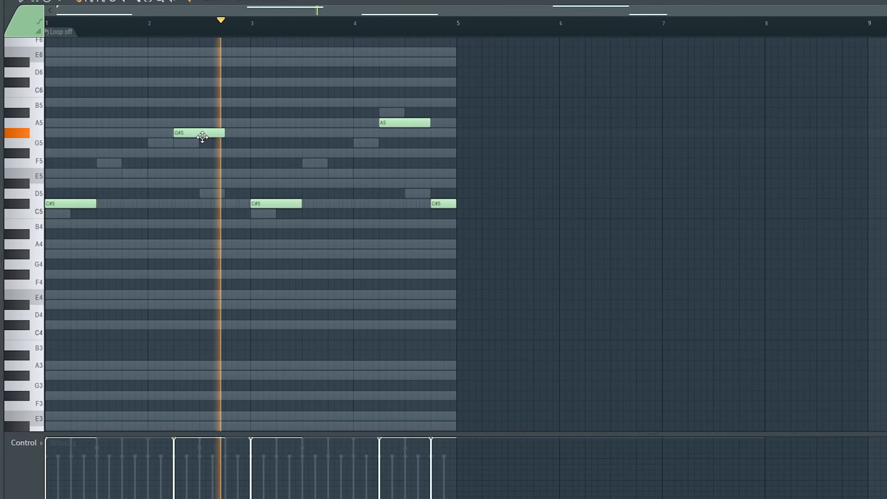
pyautogui.moveTo(199, 132); pyautogui.dragTo(198, 153)
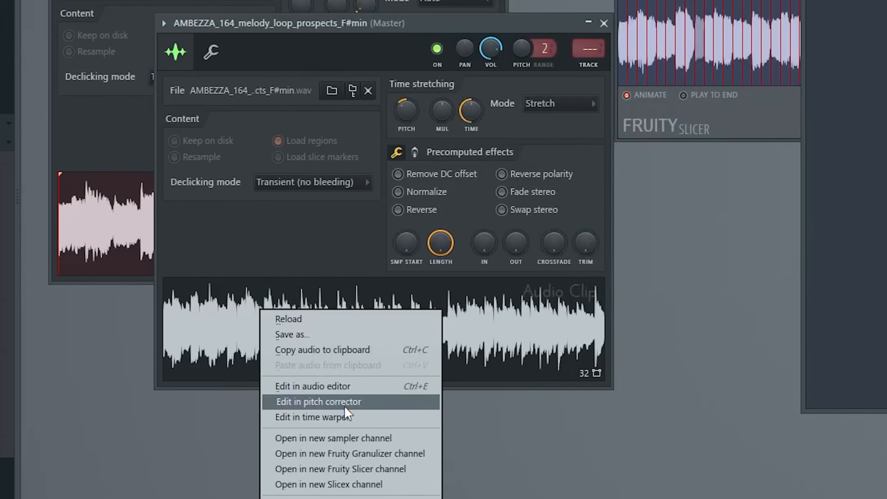
# Send the melody loop from channel settings into the newTone pitch corrector.
pyautogui.click(318, 401)
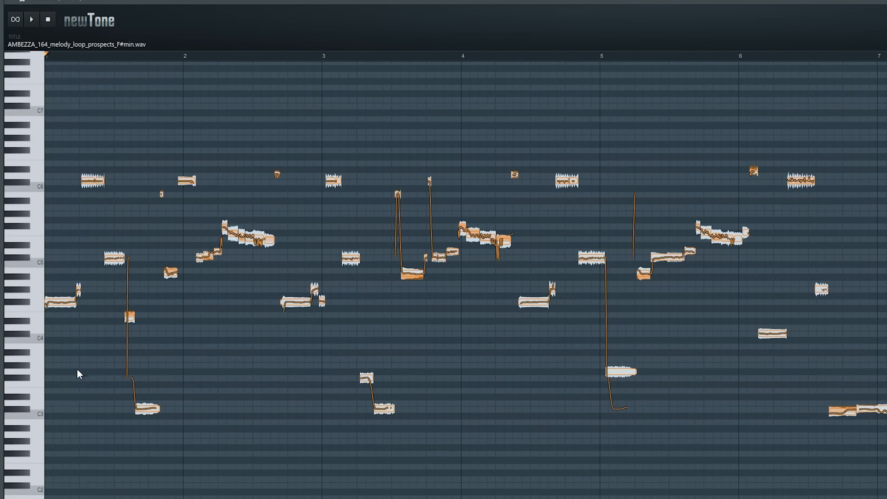